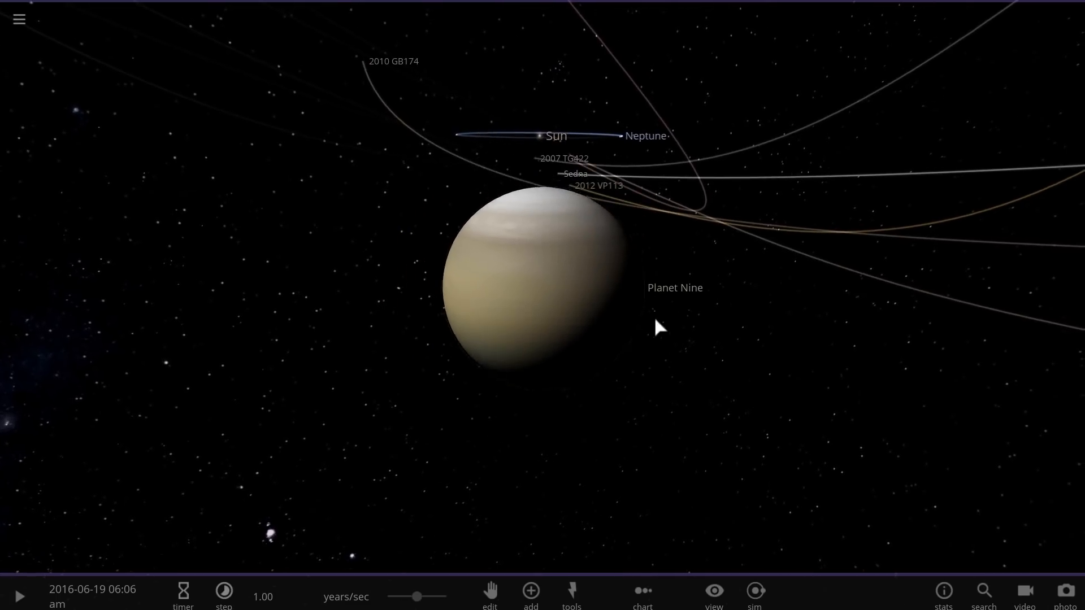
# Zoom out from Planet Nine and orbit the camera to survey Sedna's and other distant orbits around the Sun
pyautogui.scroll(-3)
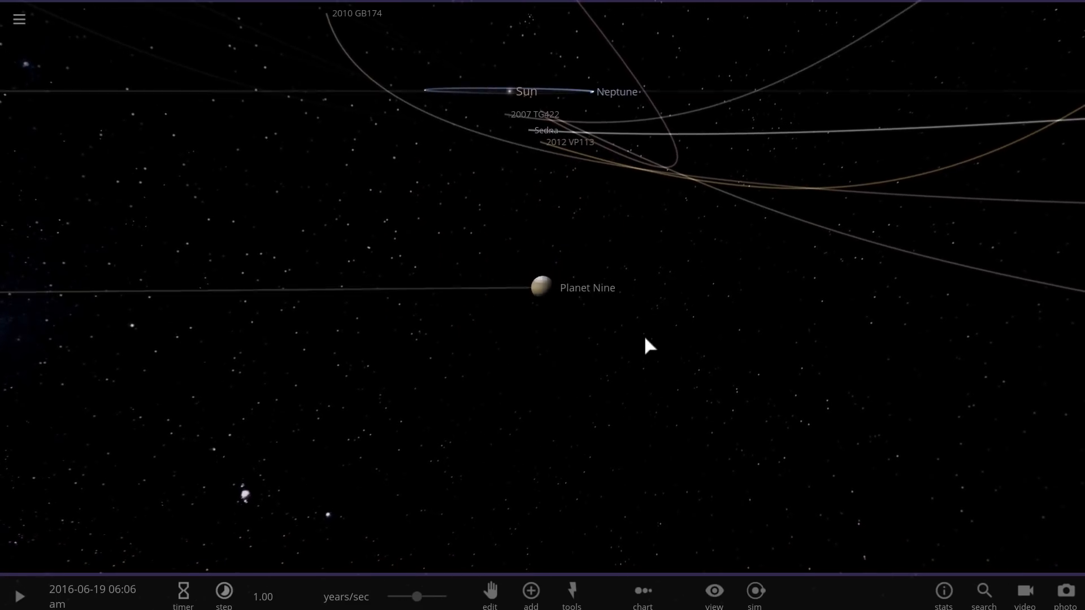
pyautogui.click(533, 286)
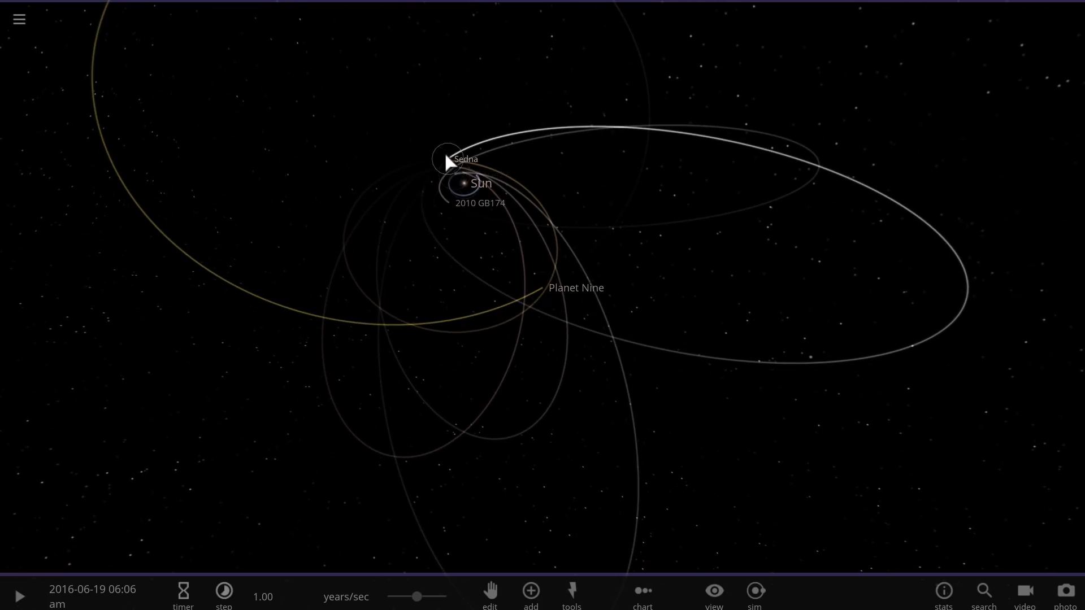
pyautogui.click(447, 156)
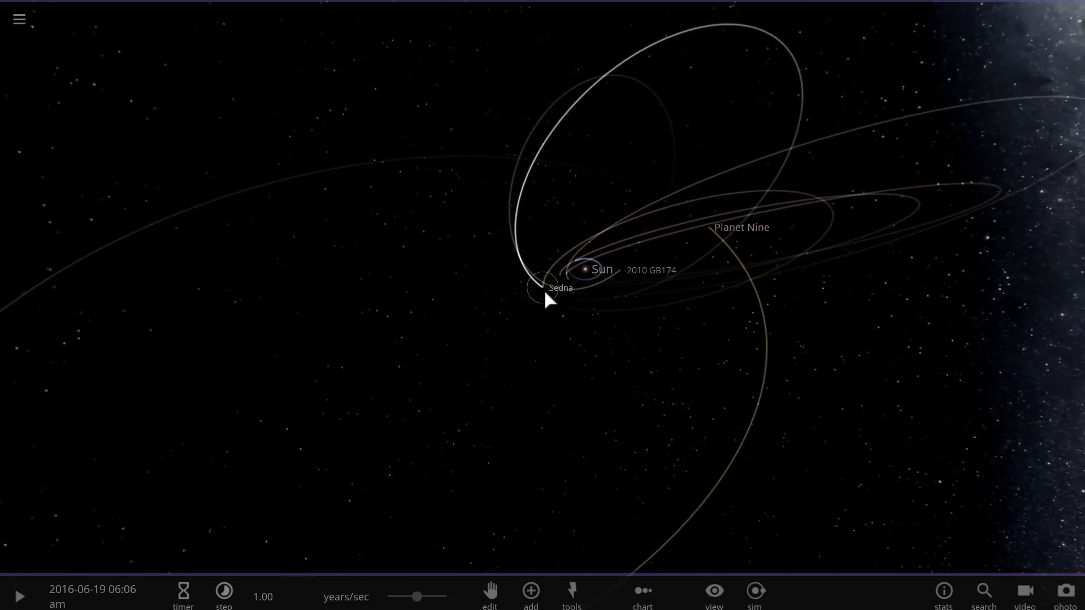
pyautogui.click(535, 283)
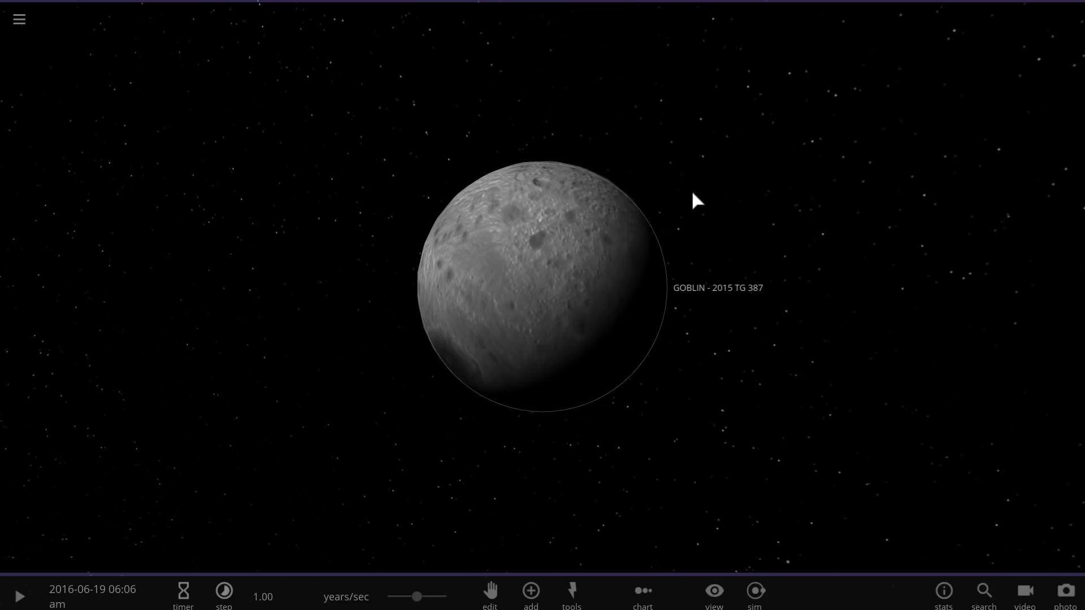
pyautogui.moveTo(631, 261)
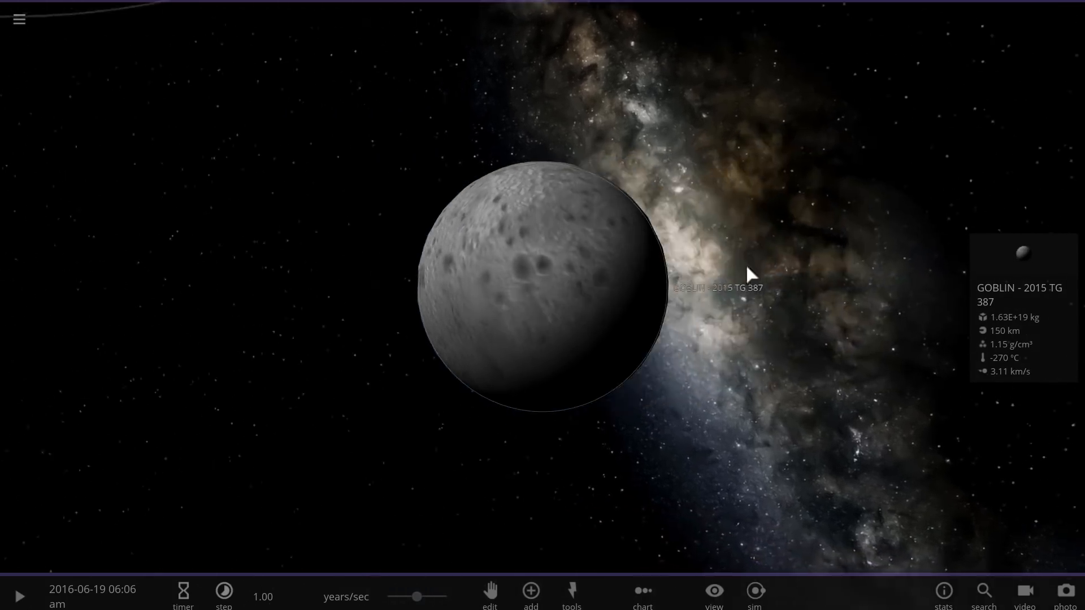
# Zoom out from Goblin to frame it while its mass, 150 km size and density are shown
pyautogui.scroll(-3)
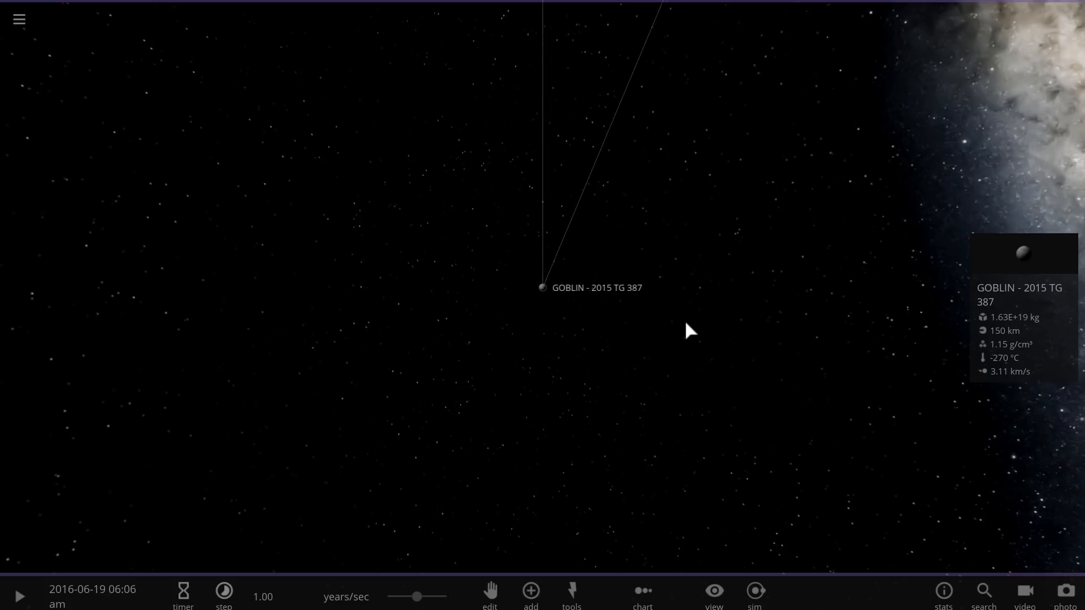
pyautogui.moveTo(678, 339)
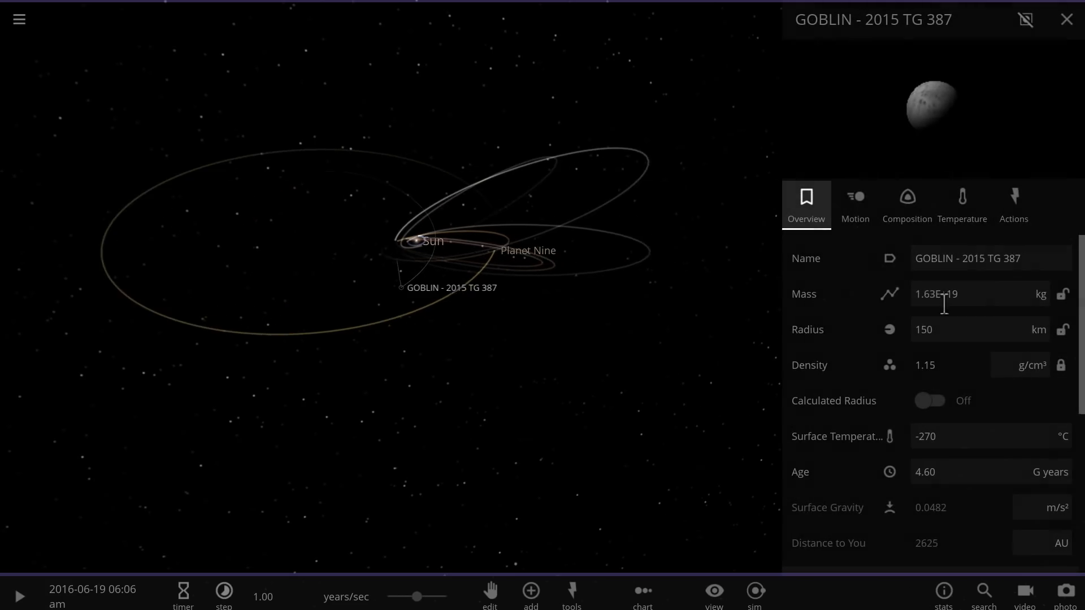
# Show Goblin's Motion details: 40658-year period, 2300 AU apocenter, 0.945 eccentricity, and bring up the View bar
pyautogui.click(855, 204)
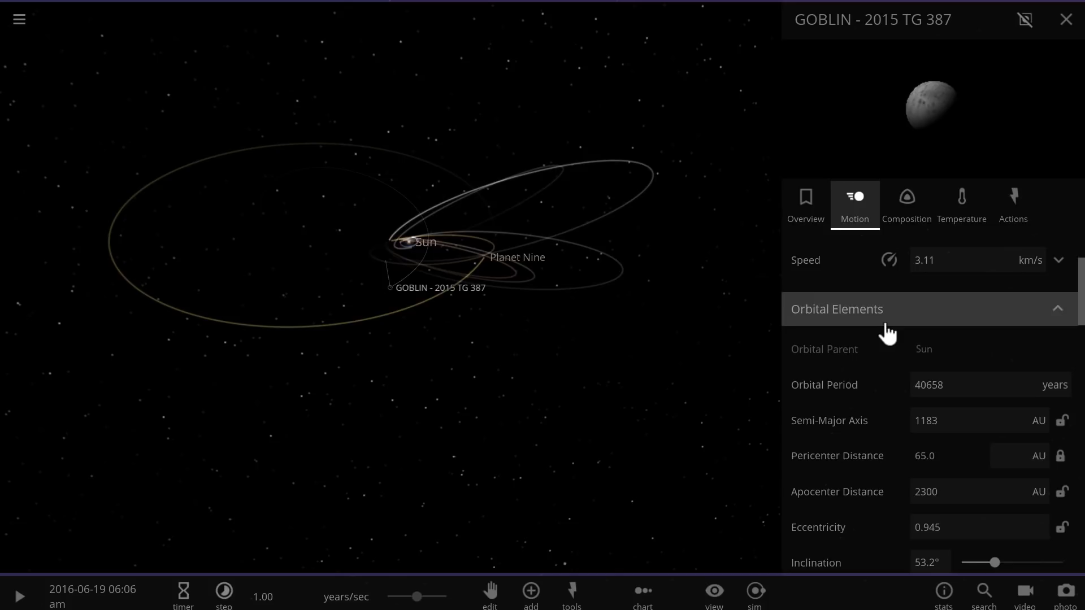
pyautogui.click(713, 594)
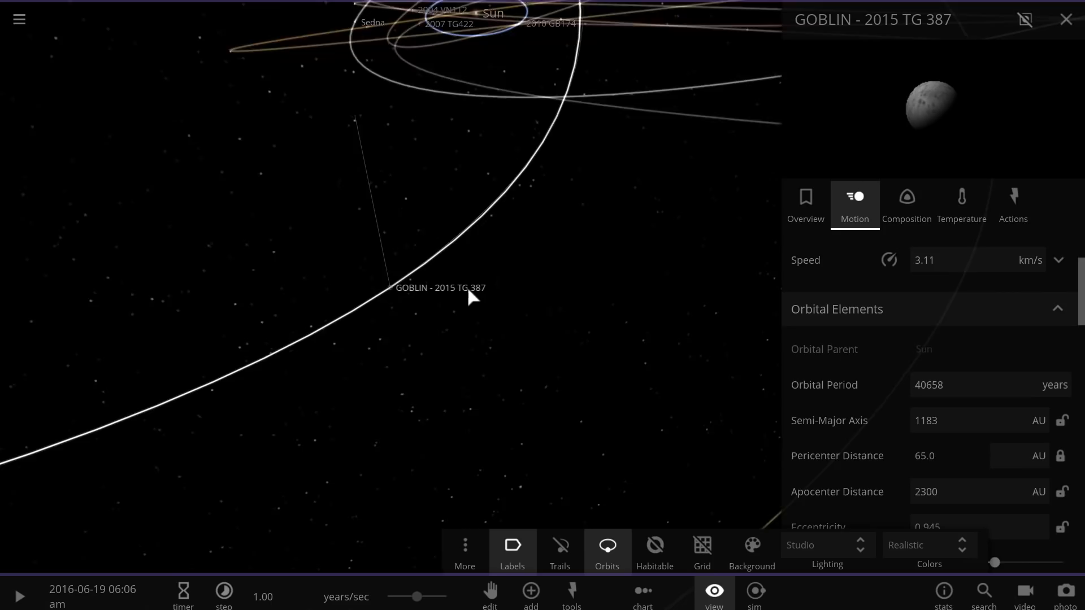
# Scroll Goblin's Motion tab to its angular elements: 53.2° inclination, 345° perihelion argument, 273° node
pyautogui.scroll(-3)
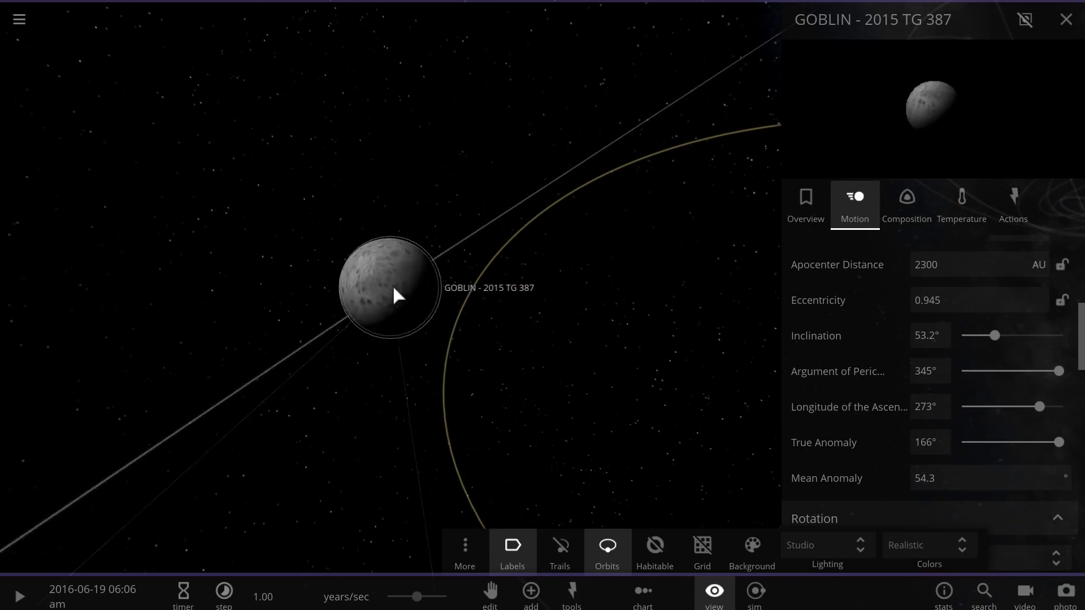
pyautogui.scroll(3)
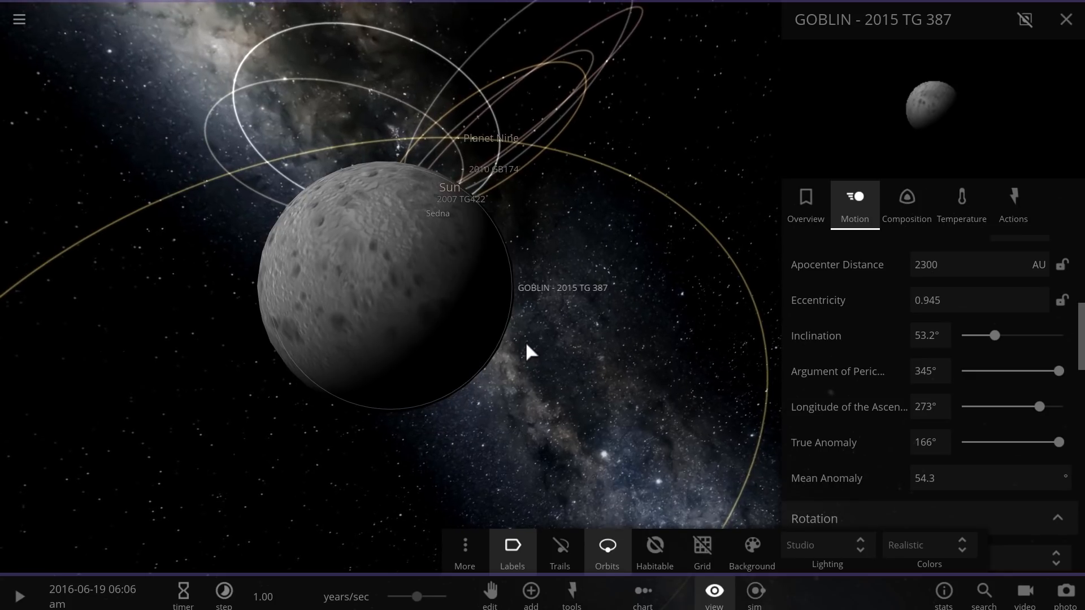
pyautogui.moveTo(558, 348)
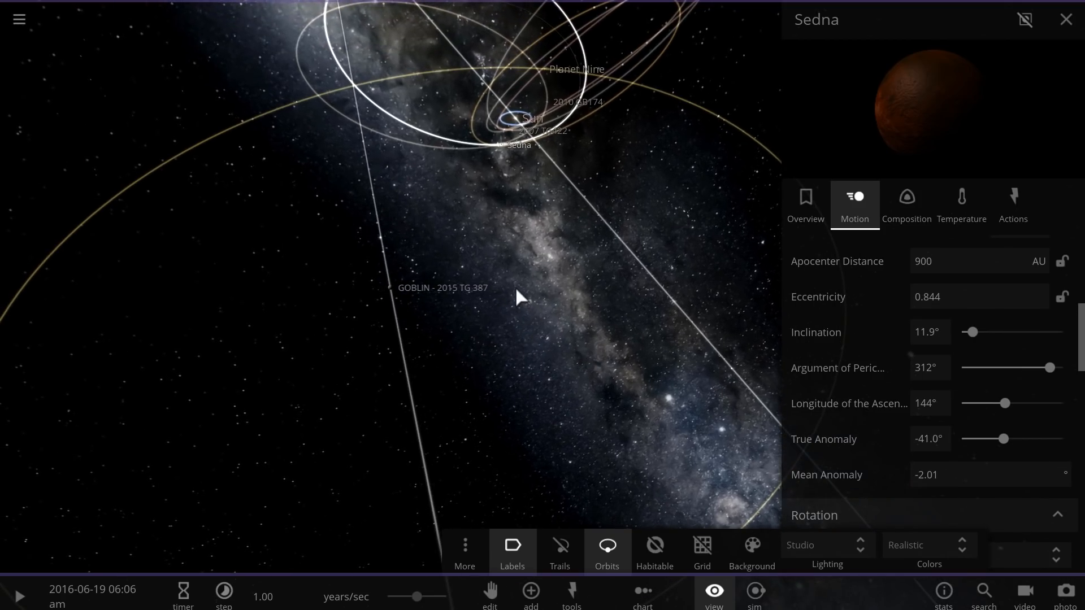
# Search the Add catalogue for 'sed', browse the Moons category, then close the catalogue
pyautogui.click(530, 589)
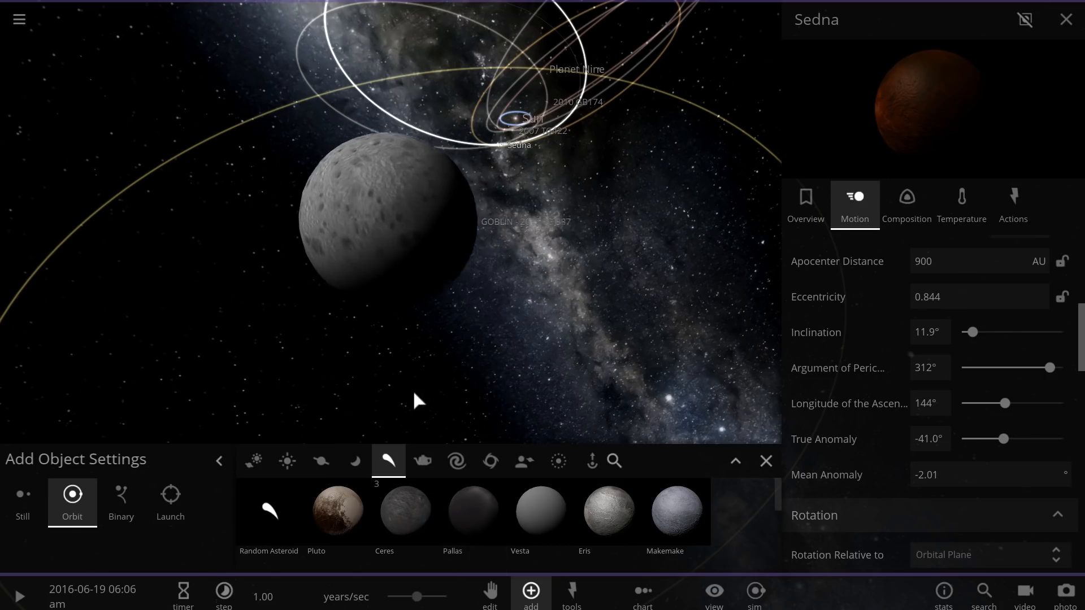
pyautogui.moveTo(405, 511)
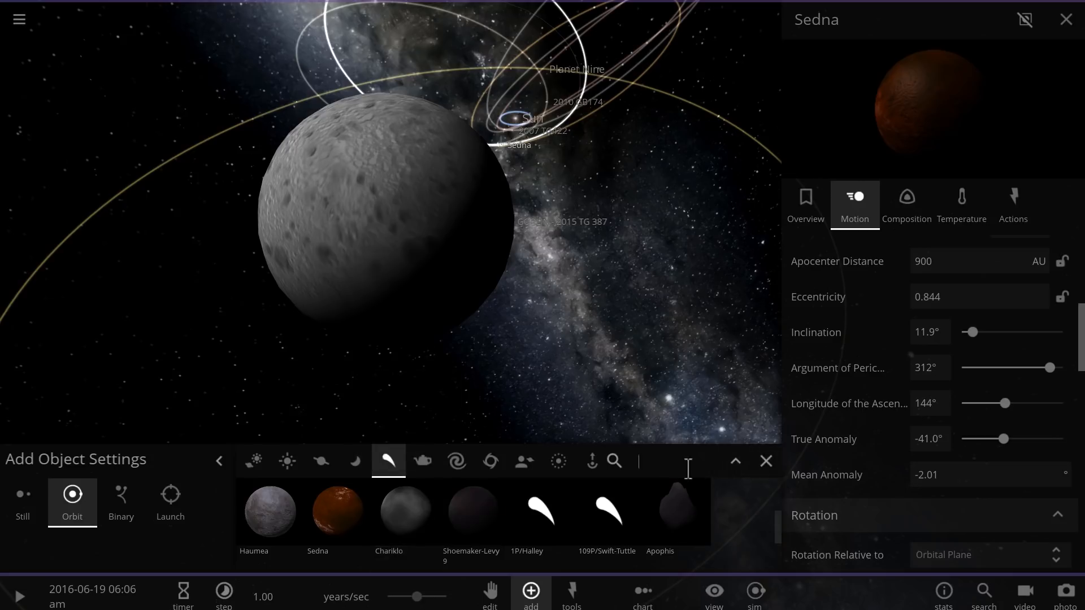
pyautogui.write('sed')
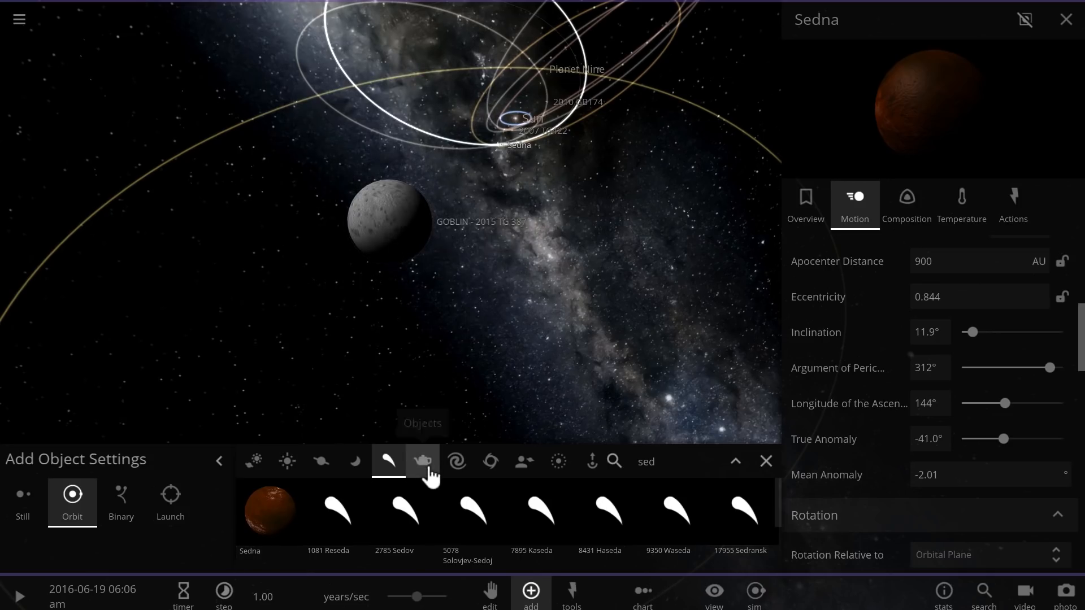
pyautogui.click(354, 461)
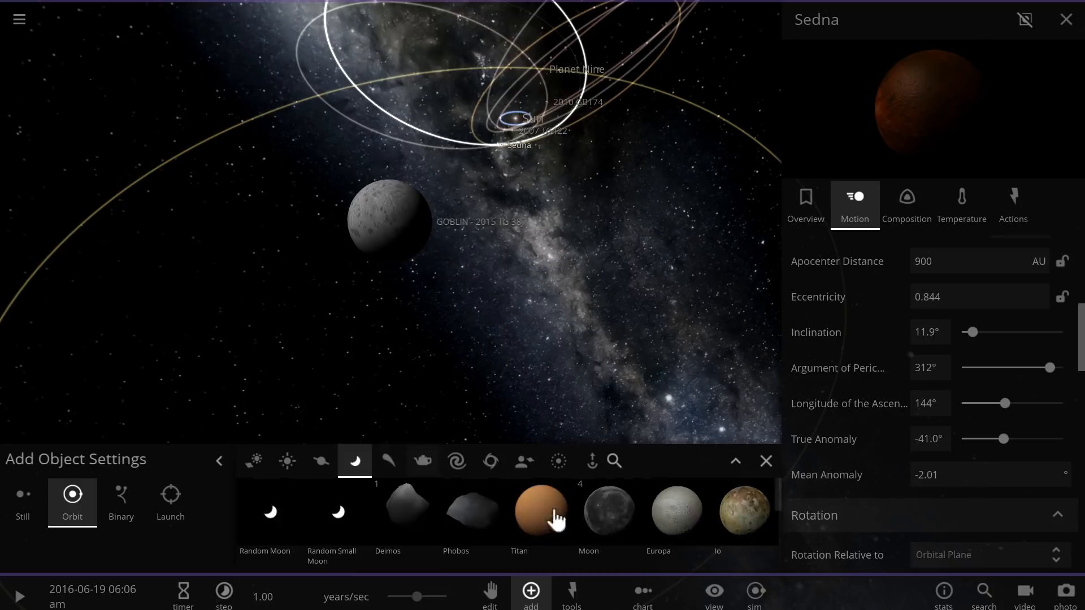
pyautogui.click(608, 512)
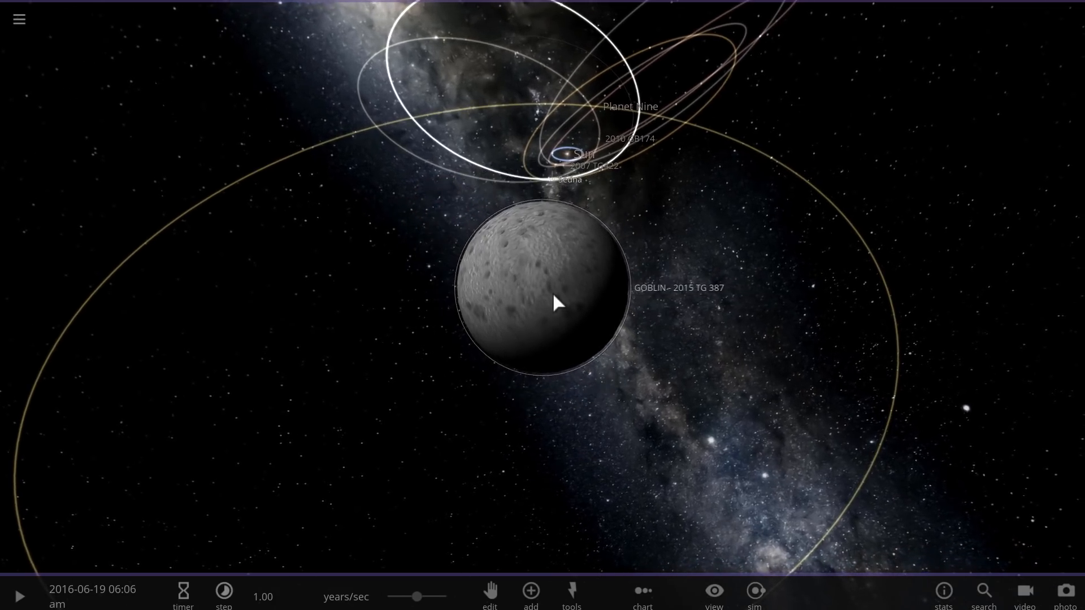
# Focus Planet Nine, zoom out along its orbit and bring up the Add catalogue of moons
pyautogui.click(547, 284)
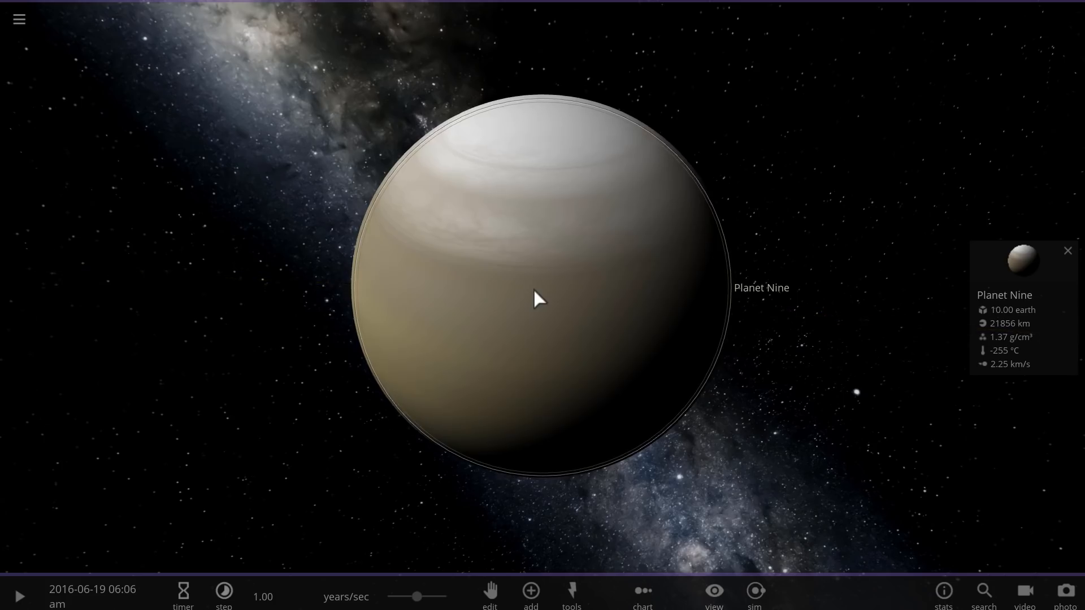
pyautogui.scroll(-3)
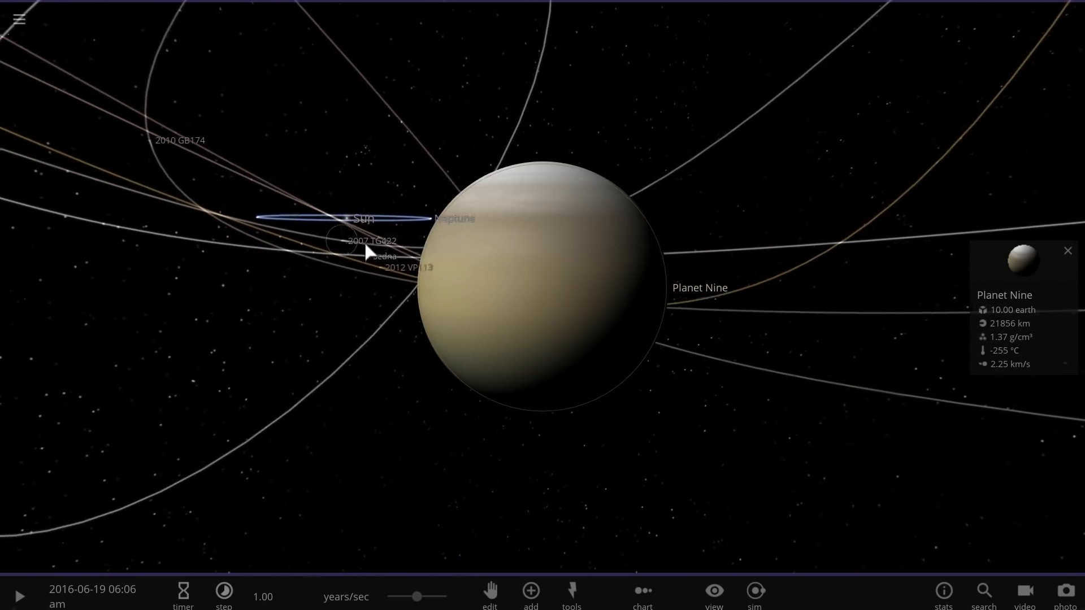
pyautogui.scroll(-3)
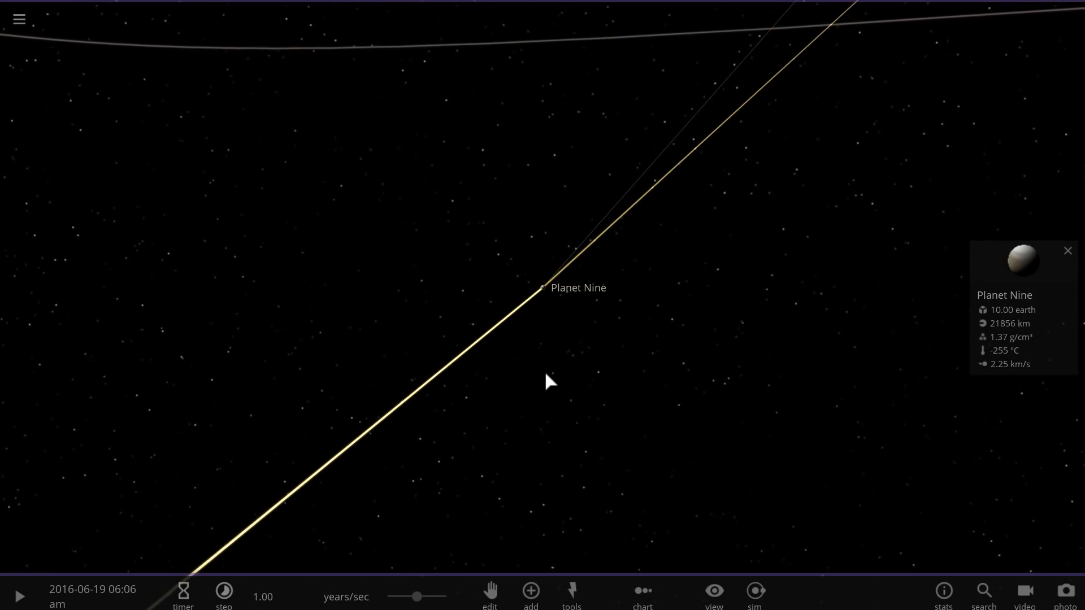
pyautogui.click(530, 590)
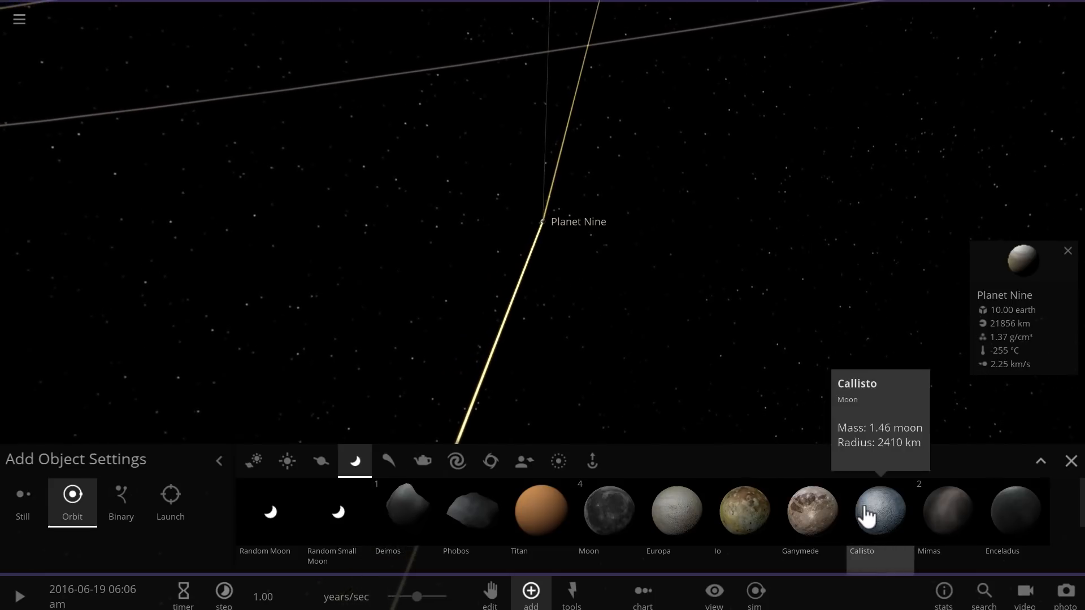
pyautogui.click(879, 512)
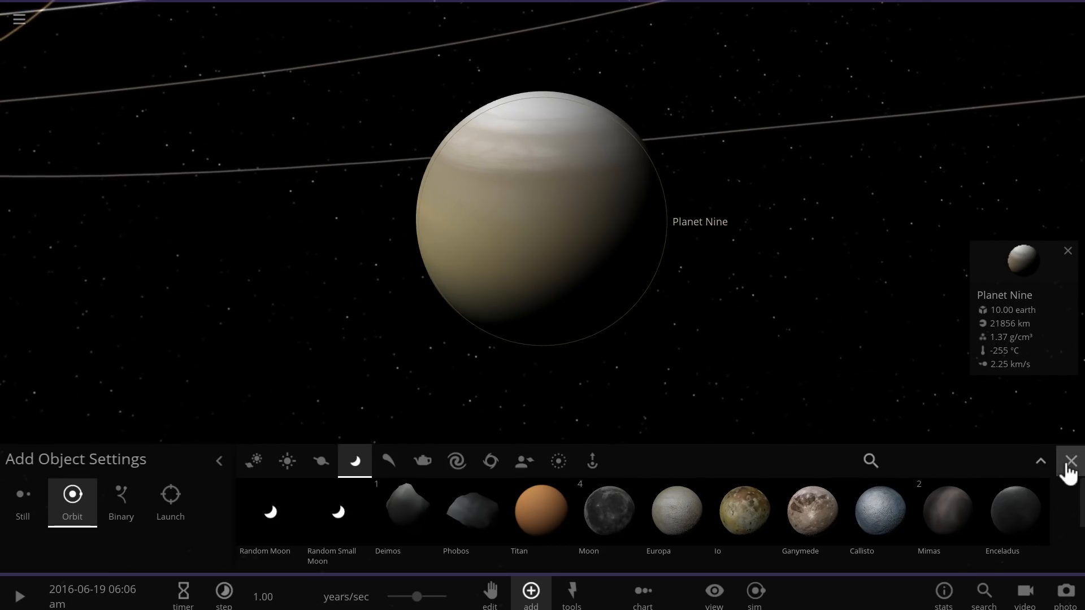
pyautogui.click(1070, 461)
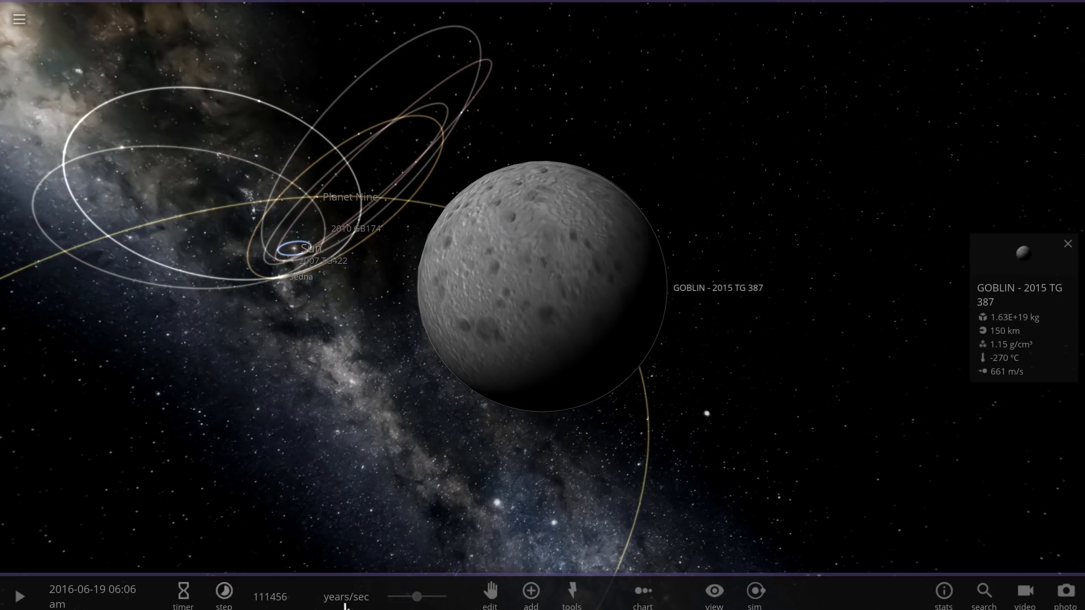
# Start the simulation running at high speed with Goblin in view, advancing toward year 8389
pyautogui.click(19, 597)
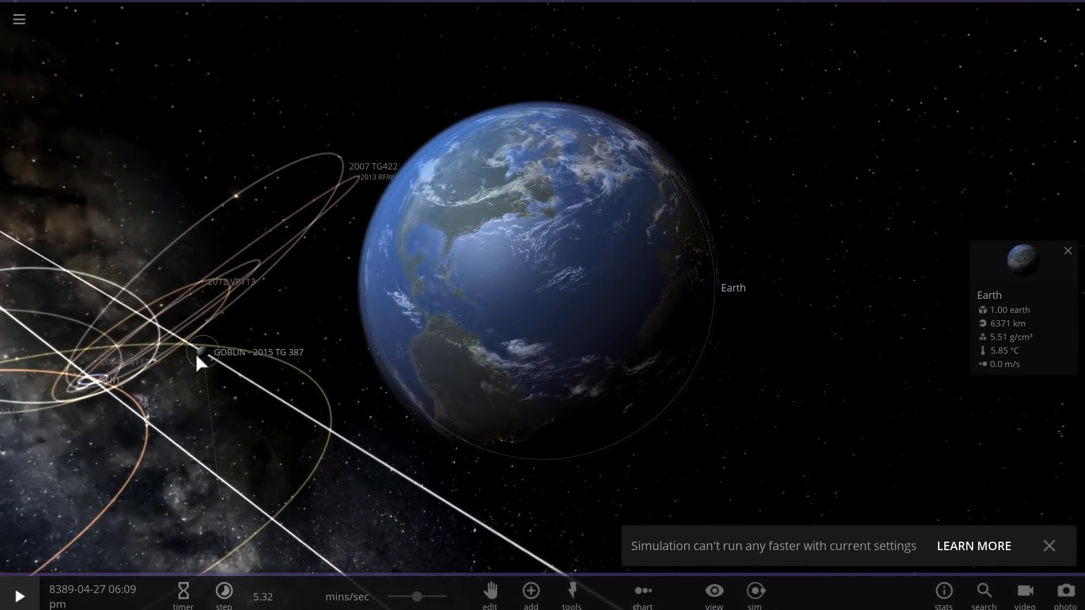
# Follow Goblin toward Earth and adjust time speed until it impacts the ocean off Central America
pyautogui.click(199, 352)
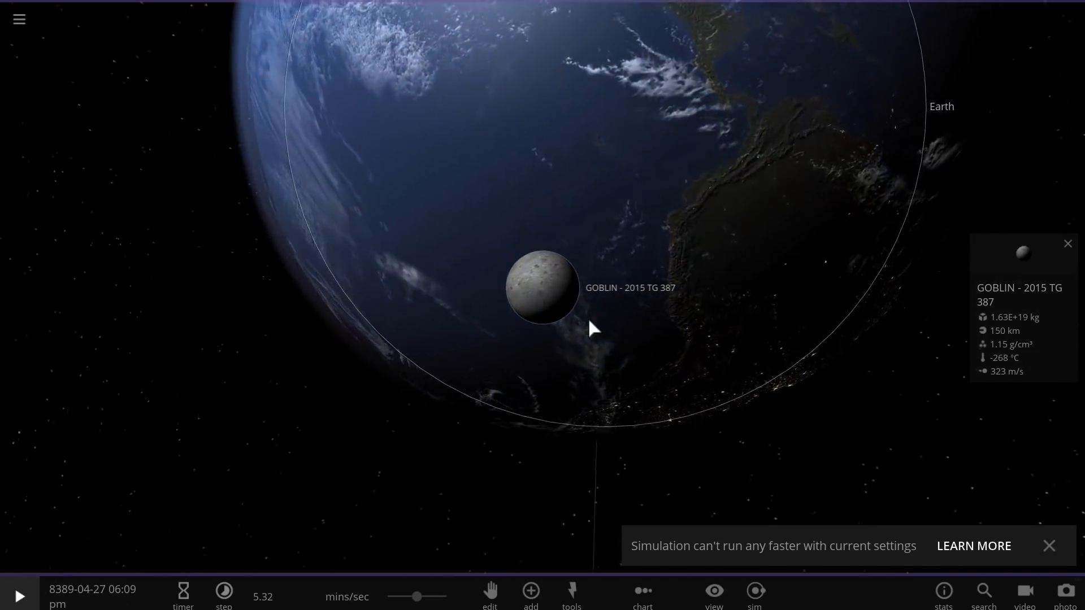
pyautogui.scroll(3)
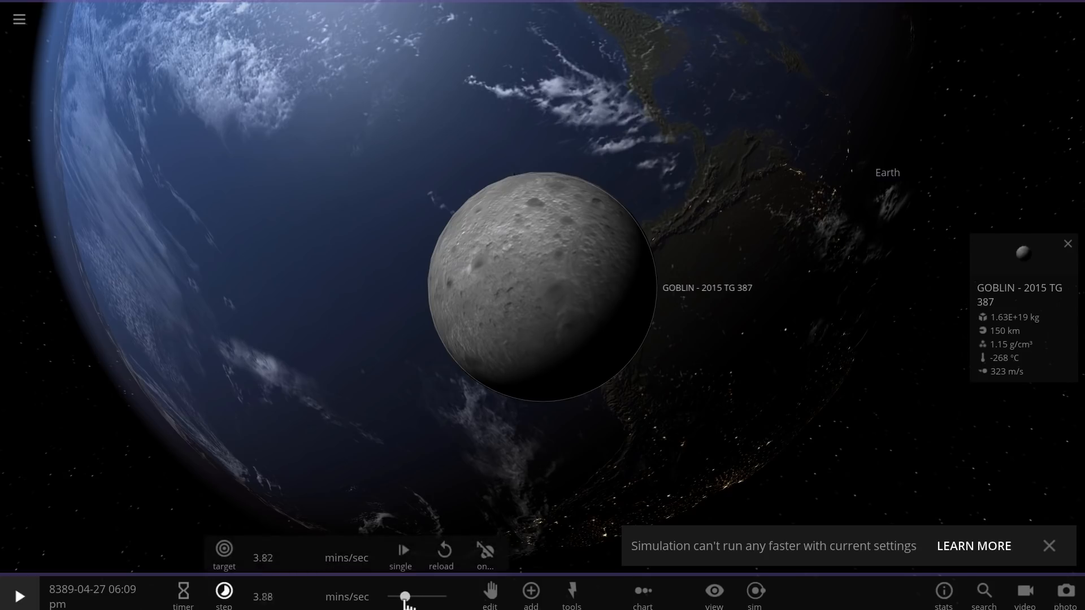
pyautogui.click(19, 596)
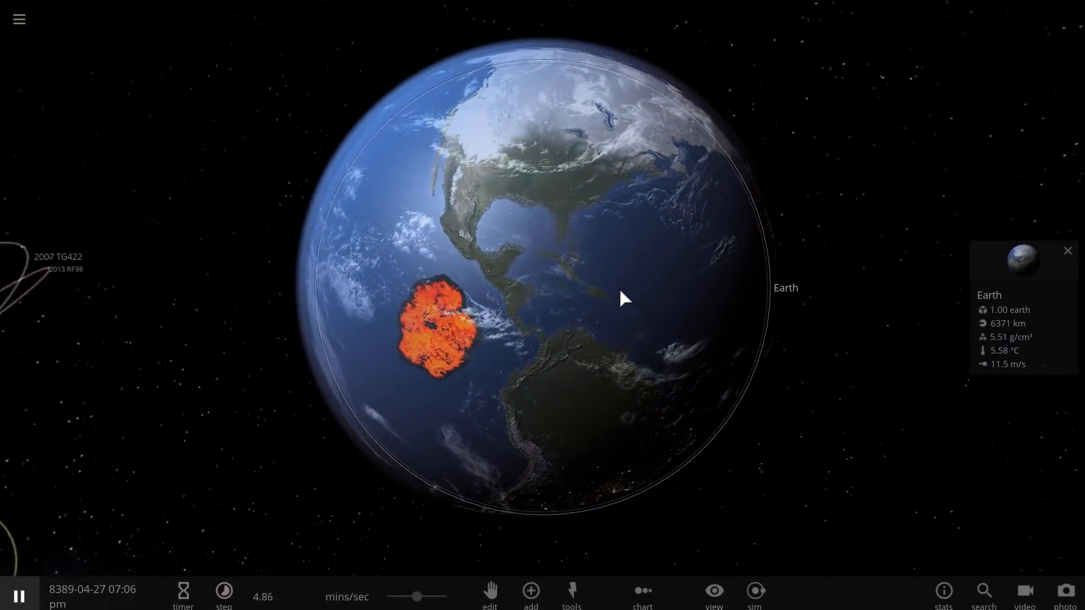
pyautogui.click(223, 596)
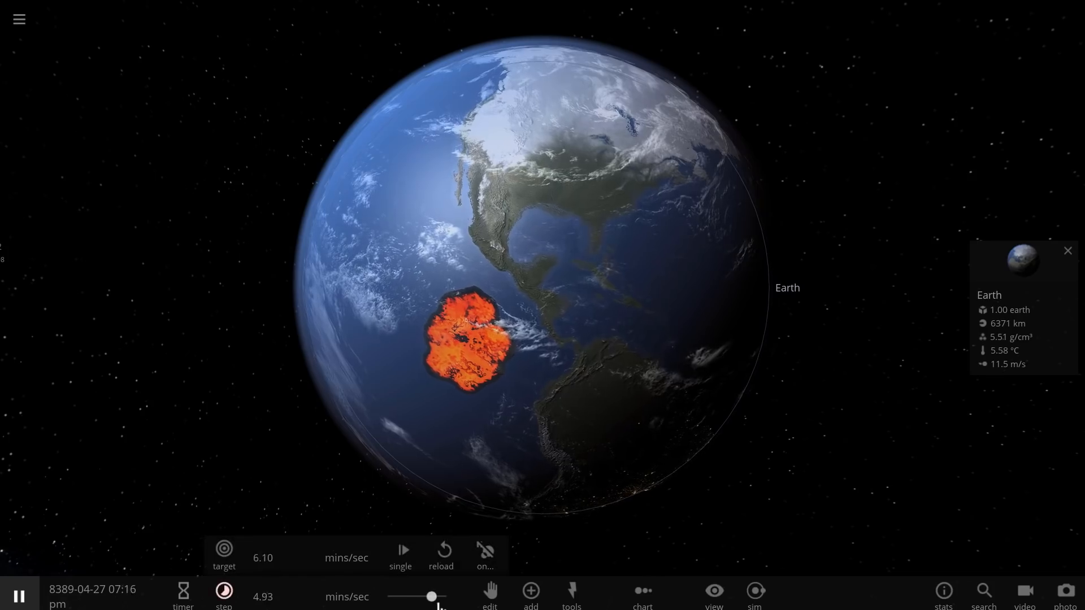